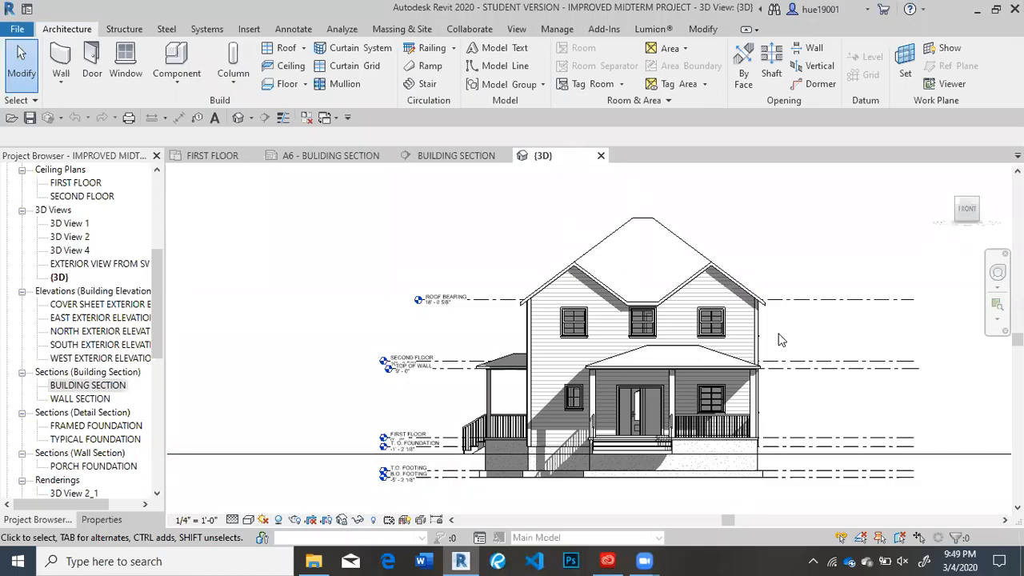
{"action": "mouse_move", "coordinate": [503, 323]}
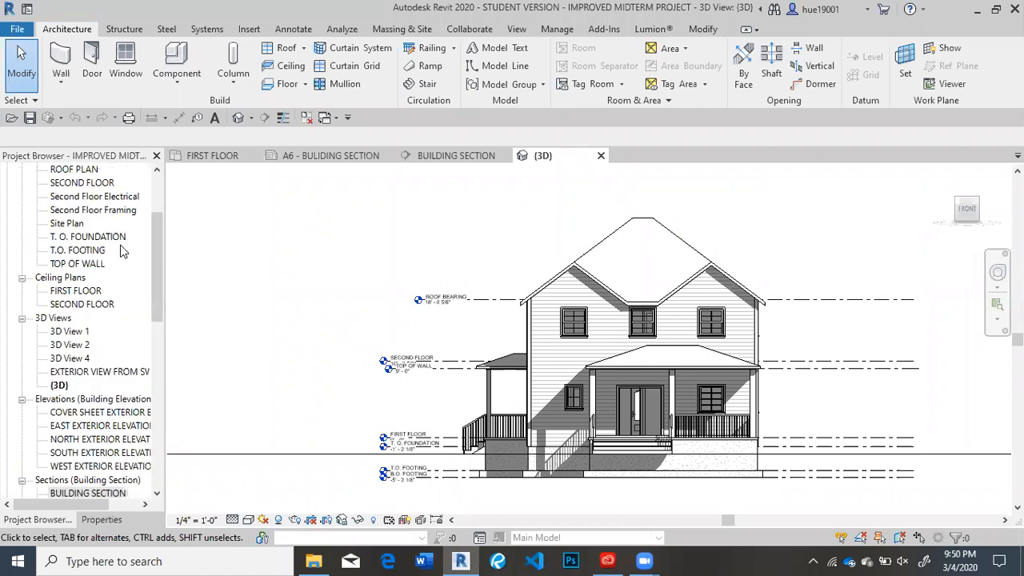
Open the BUILDING SECTION view and select the RIGID FORM BOARD INSULATION note.
{"action": "scroll", "scroll_direction": "down", "scroll_amount": 3}
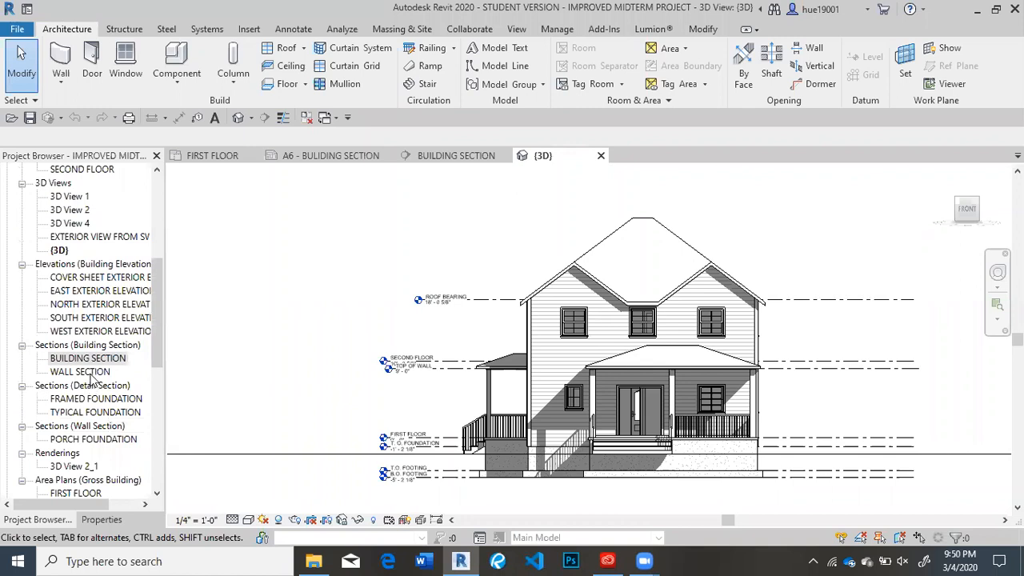
{"action": "double_click", "coordinate": [86, 358]}
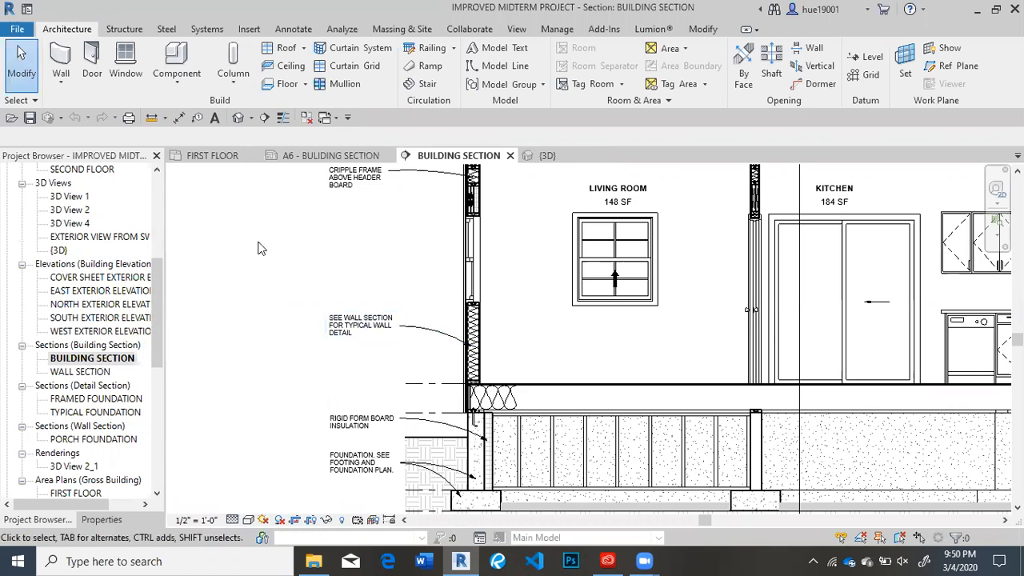
{"action": "left_click", "coordinate": [362, 325]}
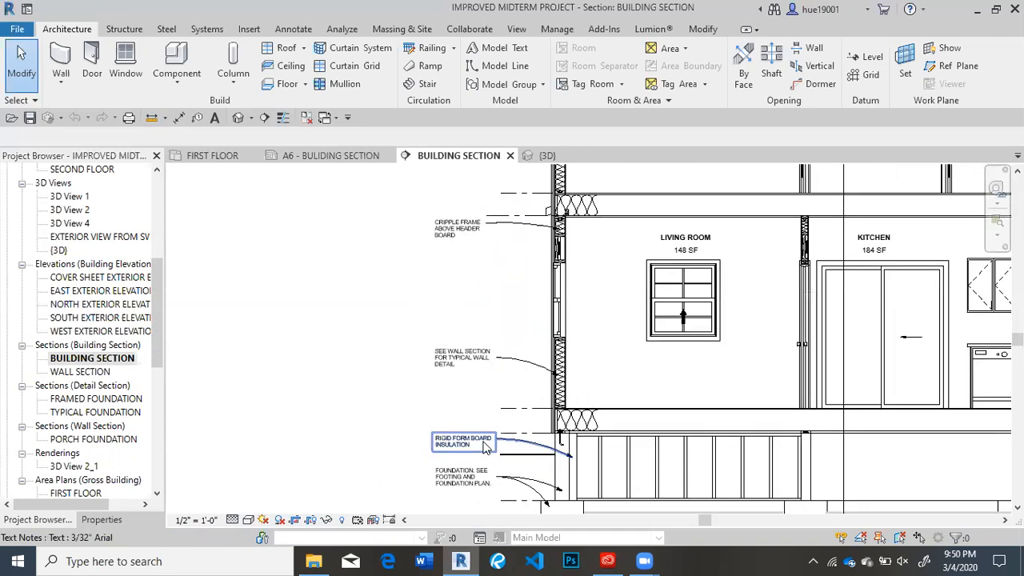
Delete the RIGID FORM BOARD INSULATION note and switch to the Annotate tools.
{"action": "left_click", "coordinate": [460, 442]}
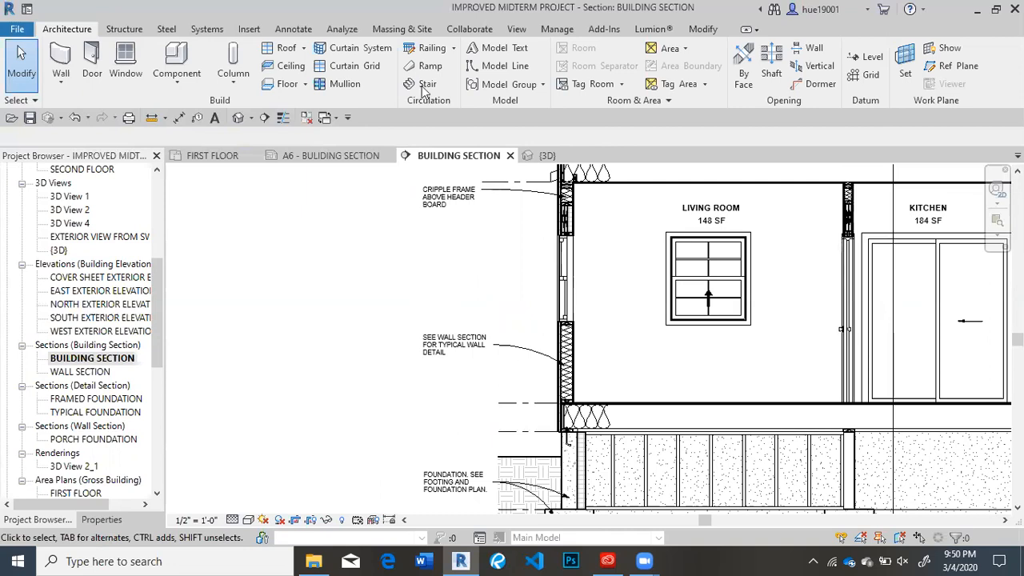
{"action": "mouse_move", "coordinate": [304, 16]}
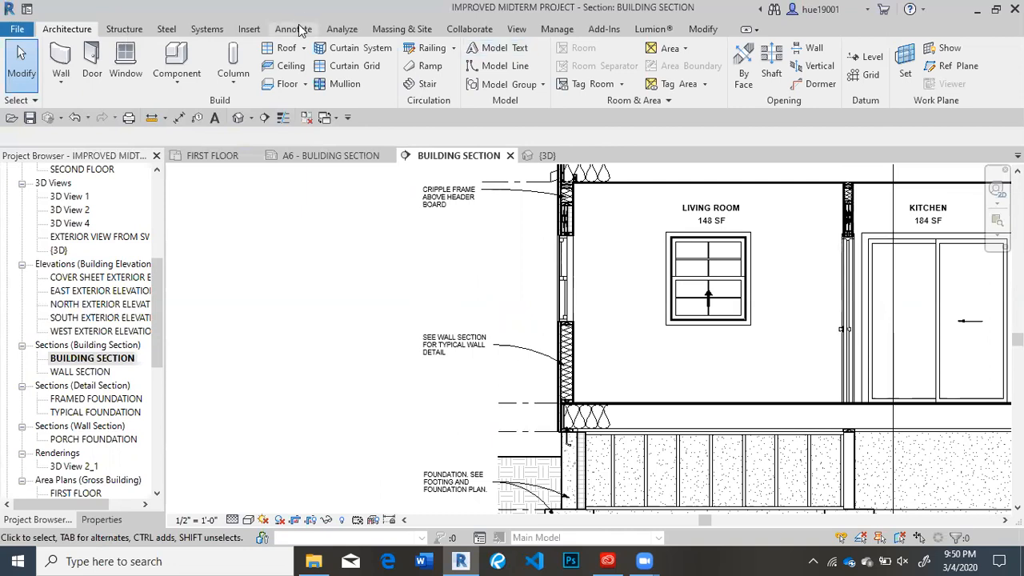
{"action": "left_click", "coordinate": [292, 28]}
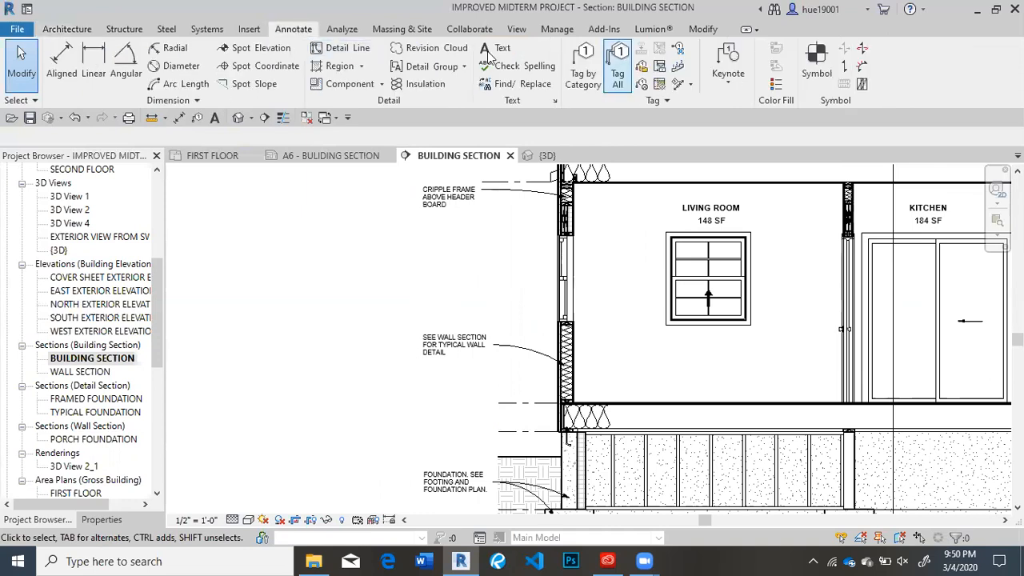
{"action": "left_click", "coordinate": [493, 48]}
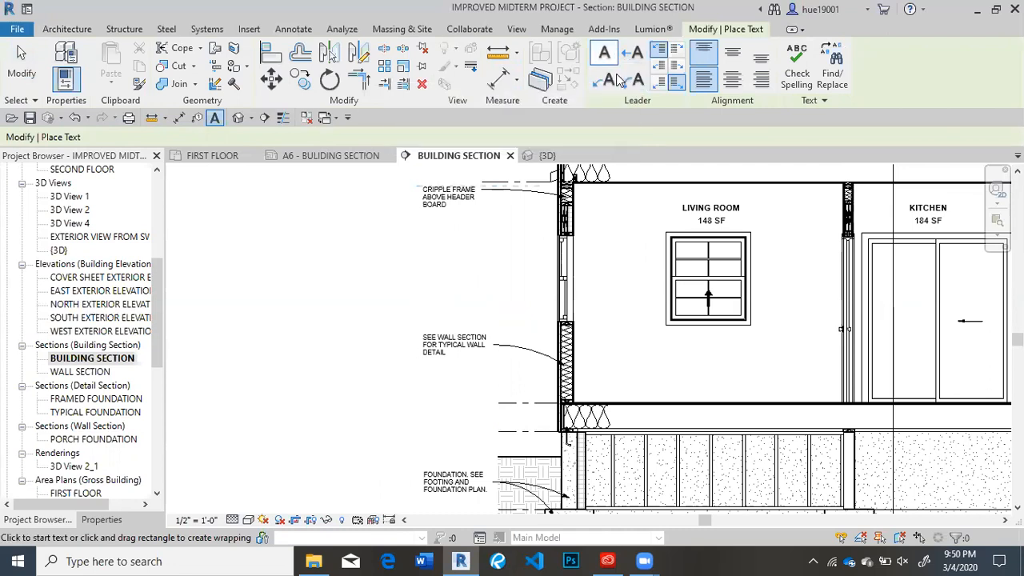
{"action": "mouse_move", "coordinate": [607, 80]}
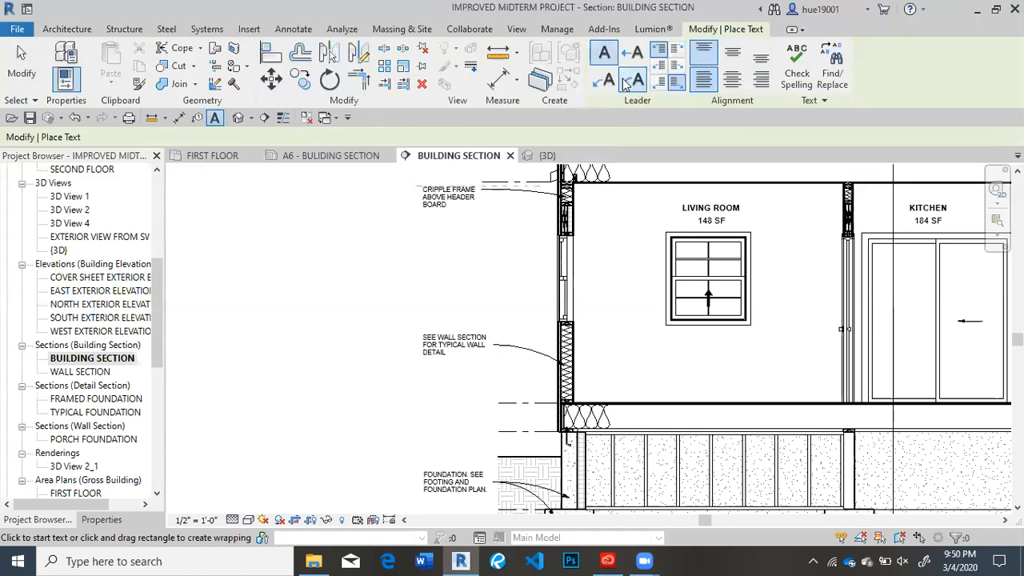
{"action": "mouse_move", "coordinate": [605, 80]}
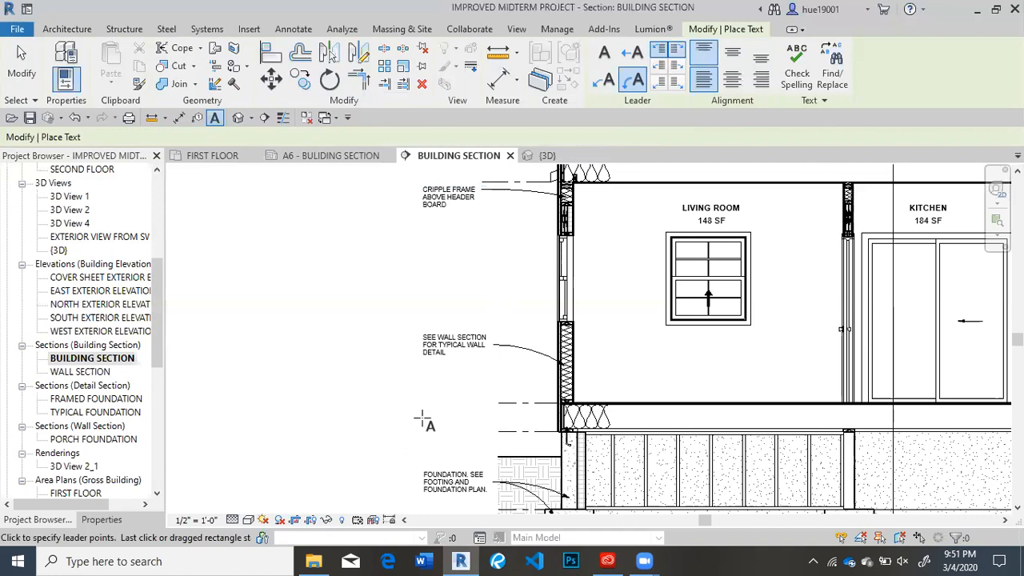
{"action": "mouse_move", "coordinate": [419, 415]}
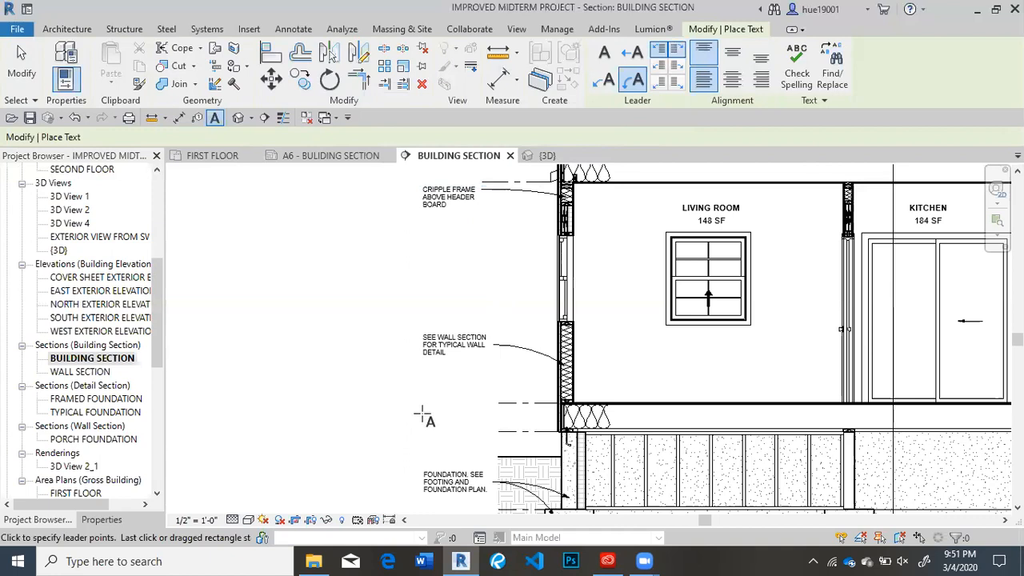
{"action": "mouse_move", "coordinate": [430, 419]}
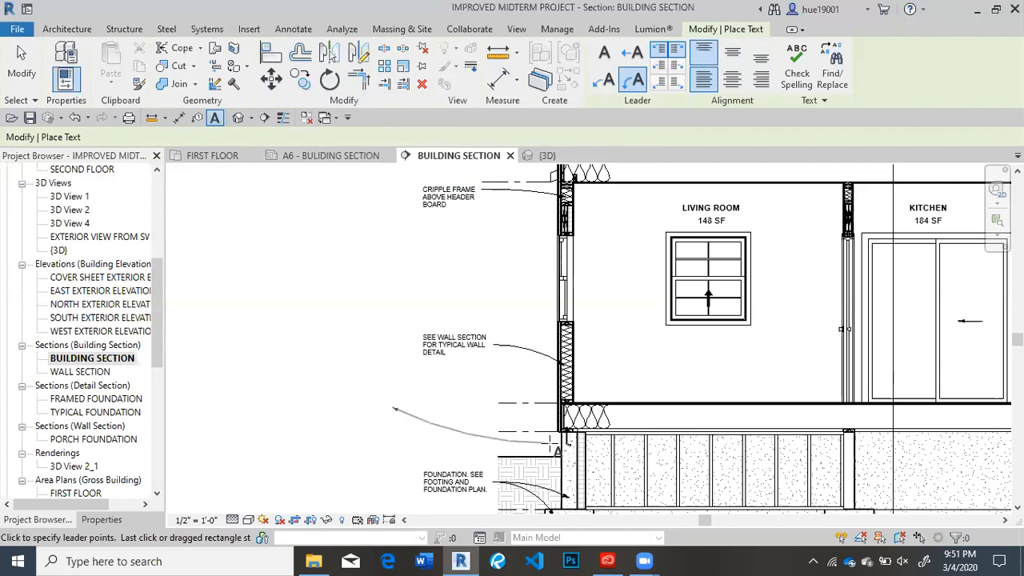
{"action": "left_click", "coordinate": [293, 29]}
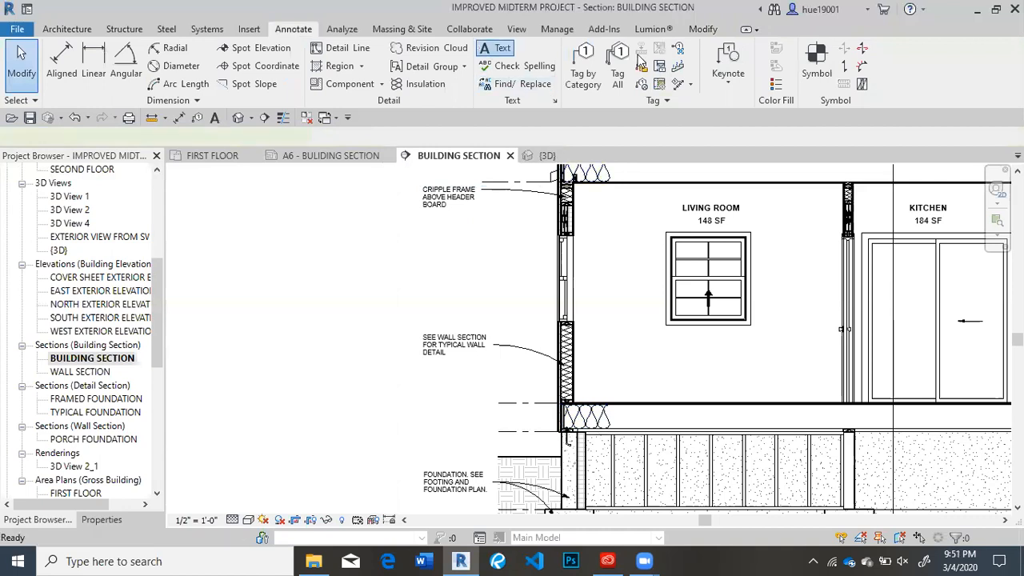
Place a leader text note 'RIGID INSULATION SEE DETAILS FOR MORE INFO' at the foundation insulation.
{"action": "left_click", "coordinate": [493, 48]}
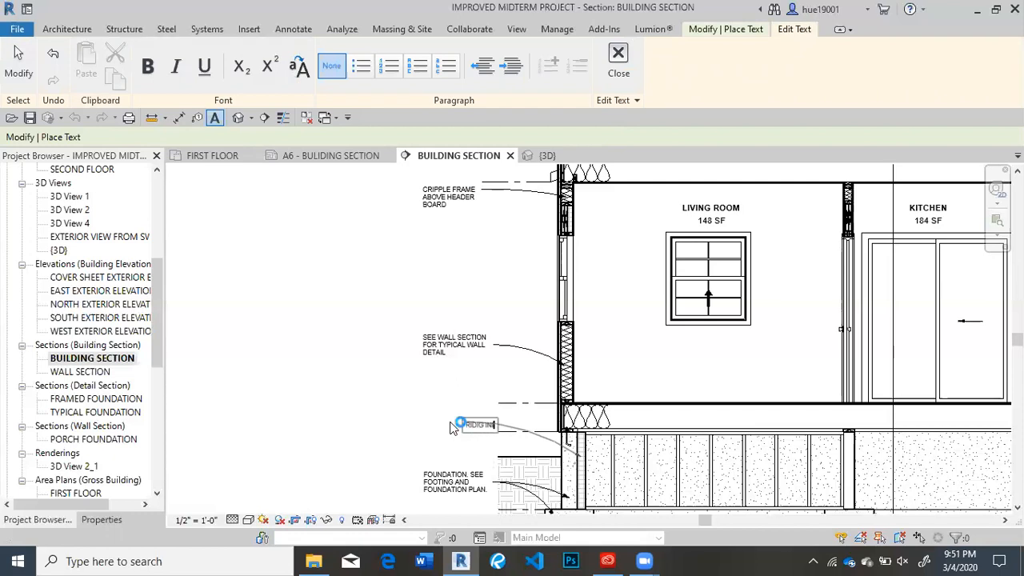
{"action": "type", "text": "INSULATION SEE D"}
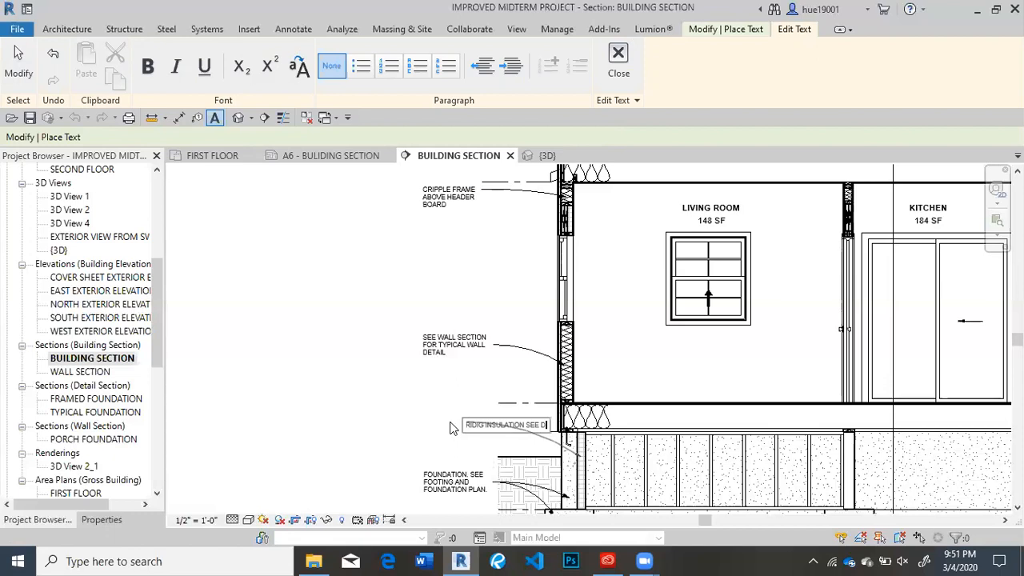
{"action": "type", "text": "ETAILS FOR"}
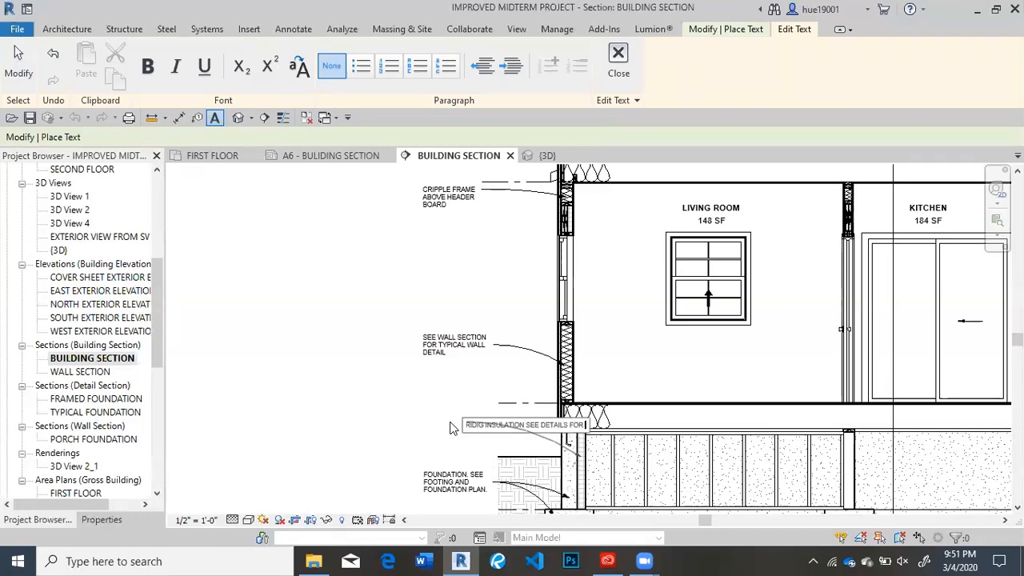
{"action": "type", "text": "MORE INFORMATION"}
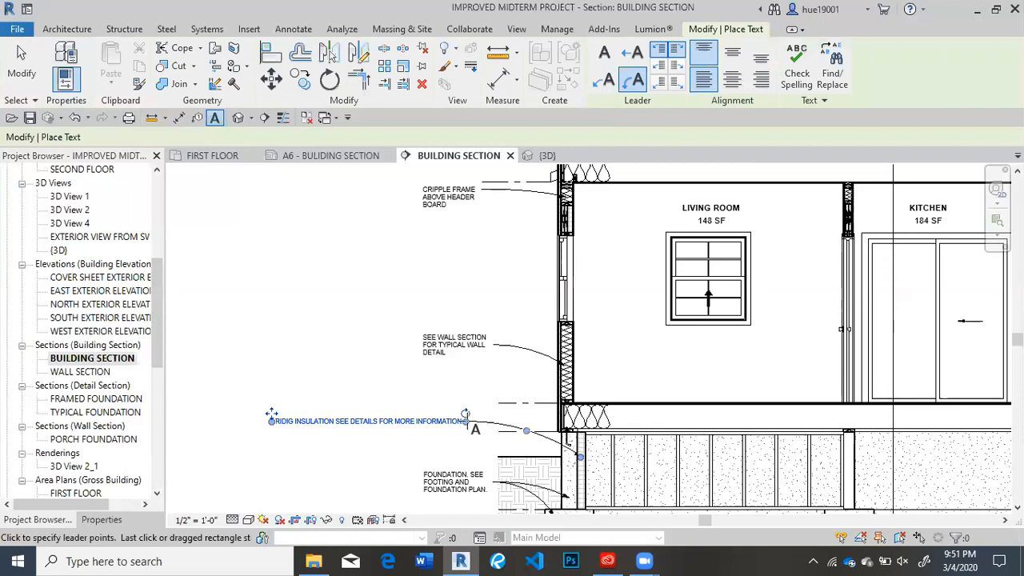
{"action": "mouse_move", "coordinate": [464, 422]}
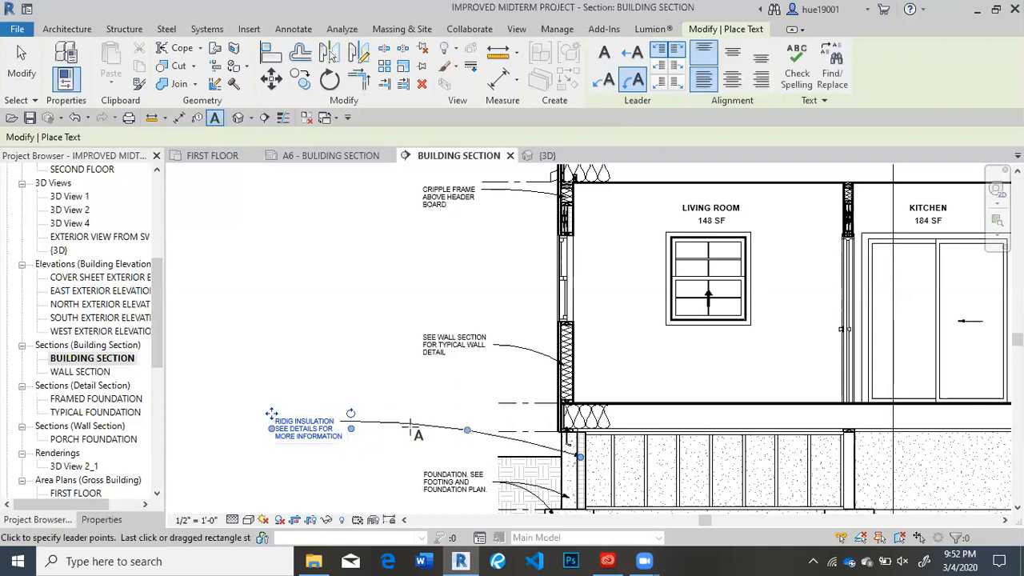
{"action": "mouse_move", "coordinate": [407, 398]}
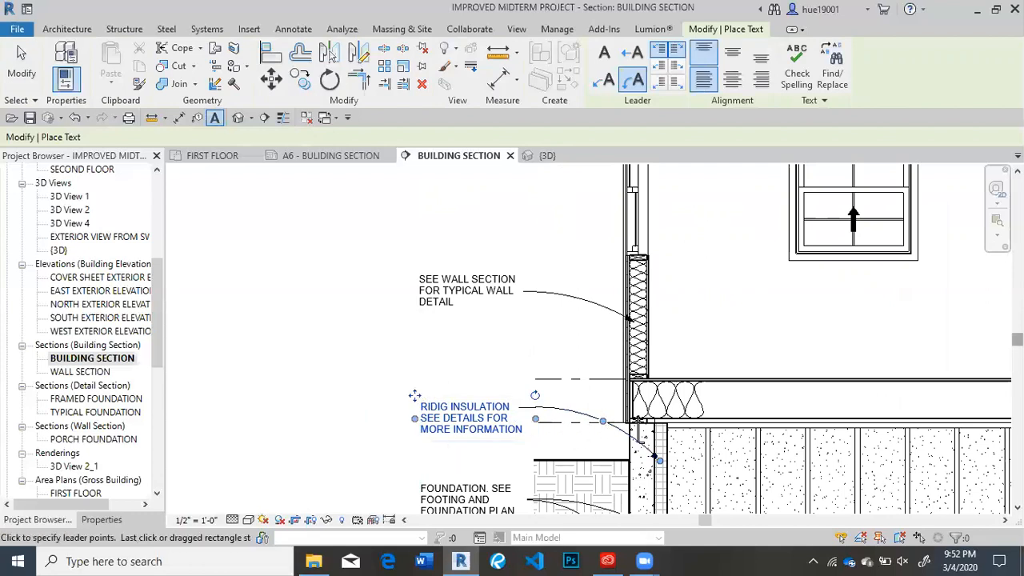
Align the insulation note's leader with the other wall annotations and deselect it.
{"action": "scroll", "scroll_direction": "down", "scroll_amount": 3}
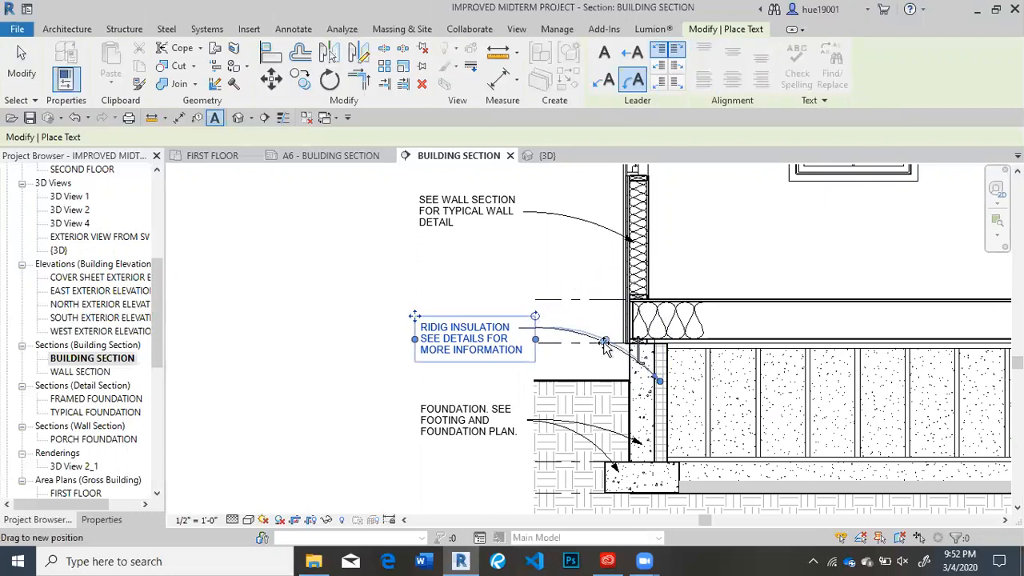
{"action": "left_click_drag", "start_coordinate": [604, 343], "coordinate": [600, 360]}
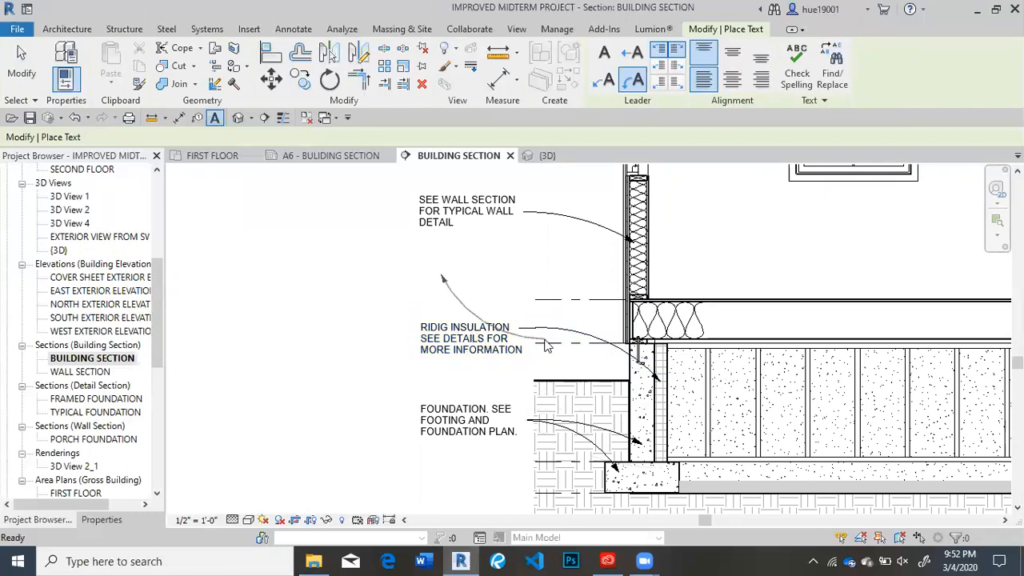
{"action": "left_click", "coordinate": [293, 29]}
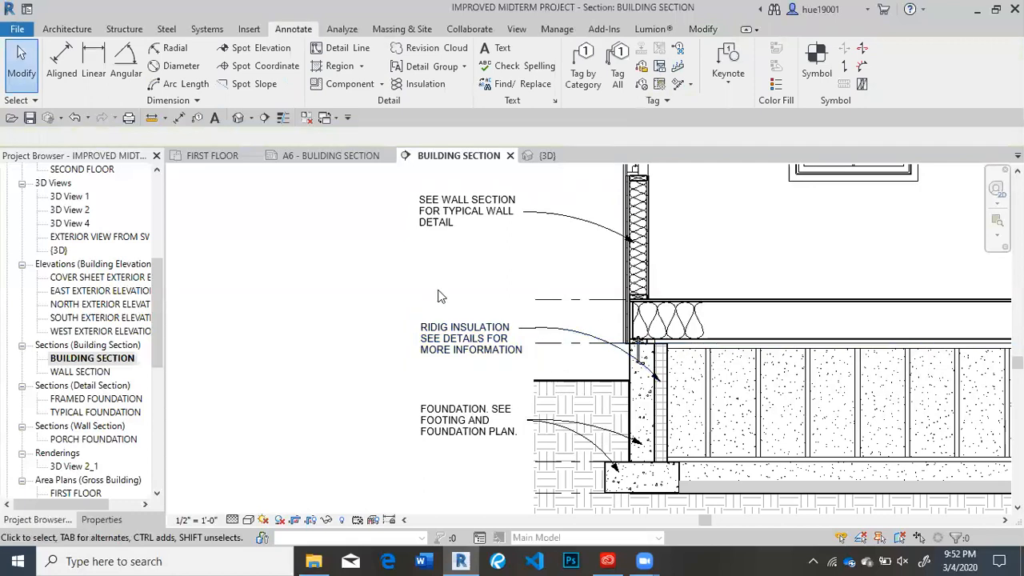
{"action": "mouse_move", "coordinate": [582, 371]}
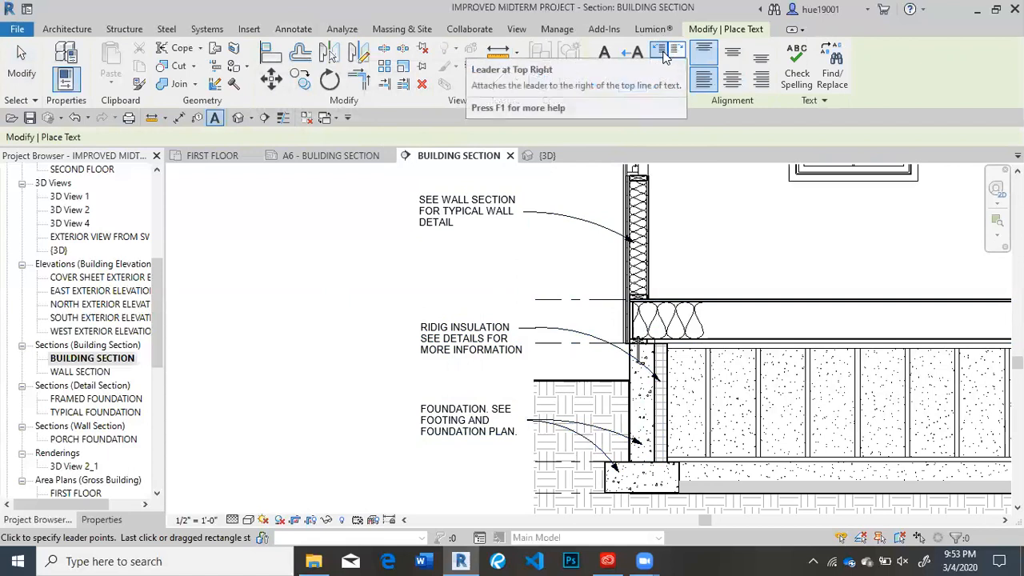
{"action": "mouse_move", "coordinate": [582, 179]}
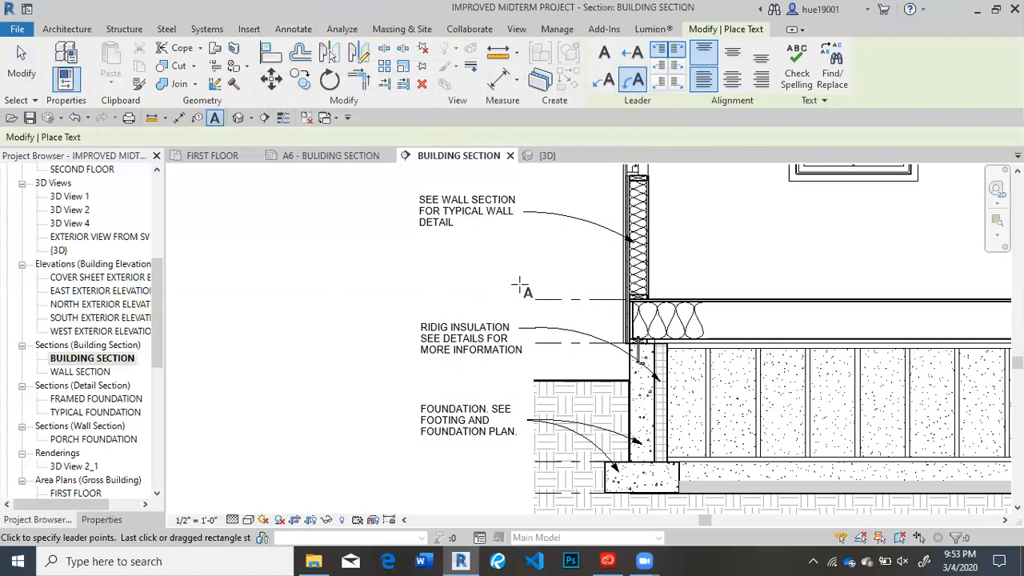
{"action": "mouse_move", "coordinate": [393, 239]}
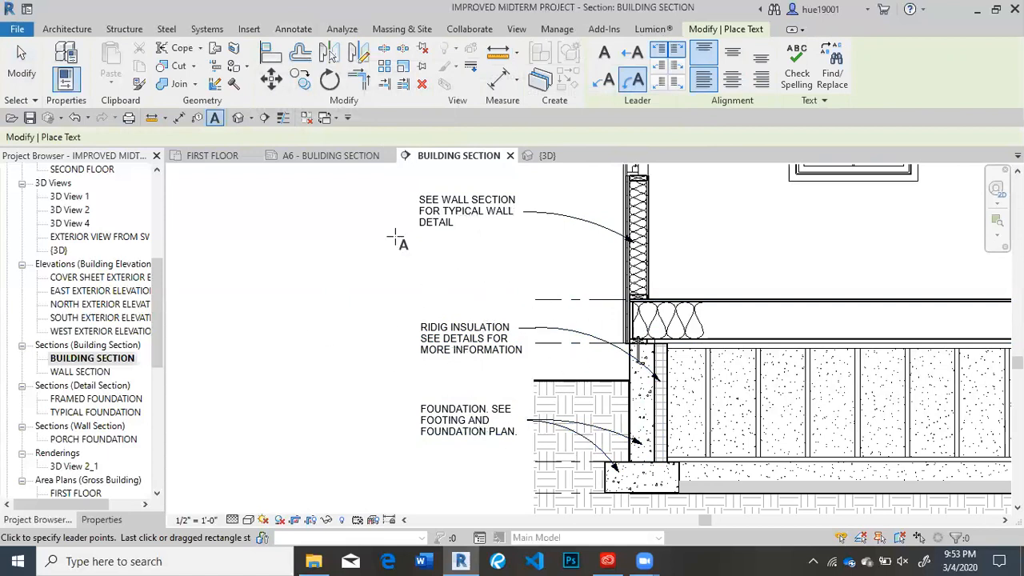